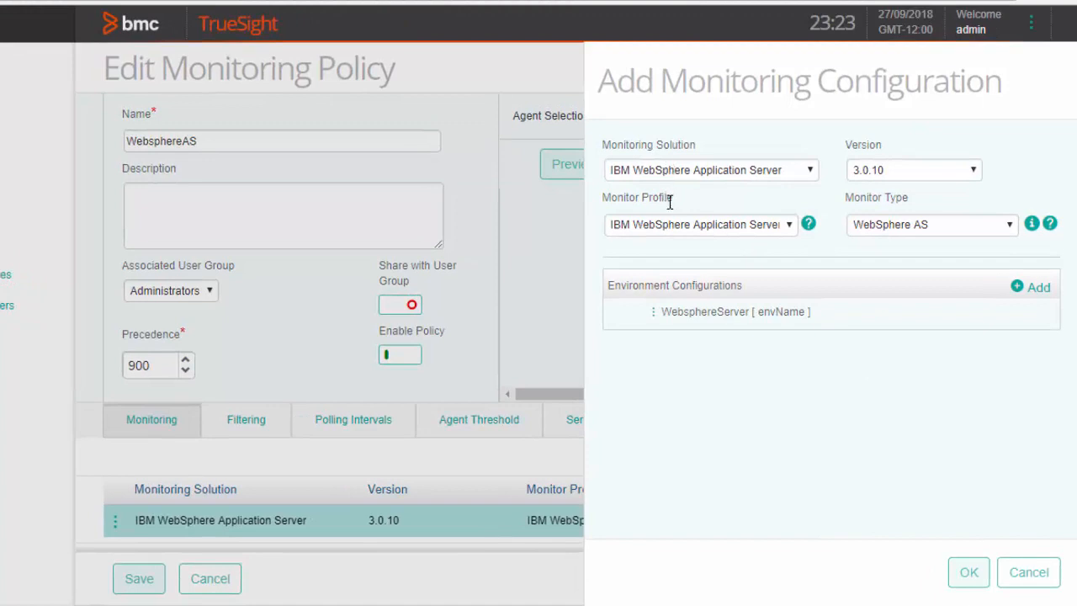
mouse_move(949, 289)
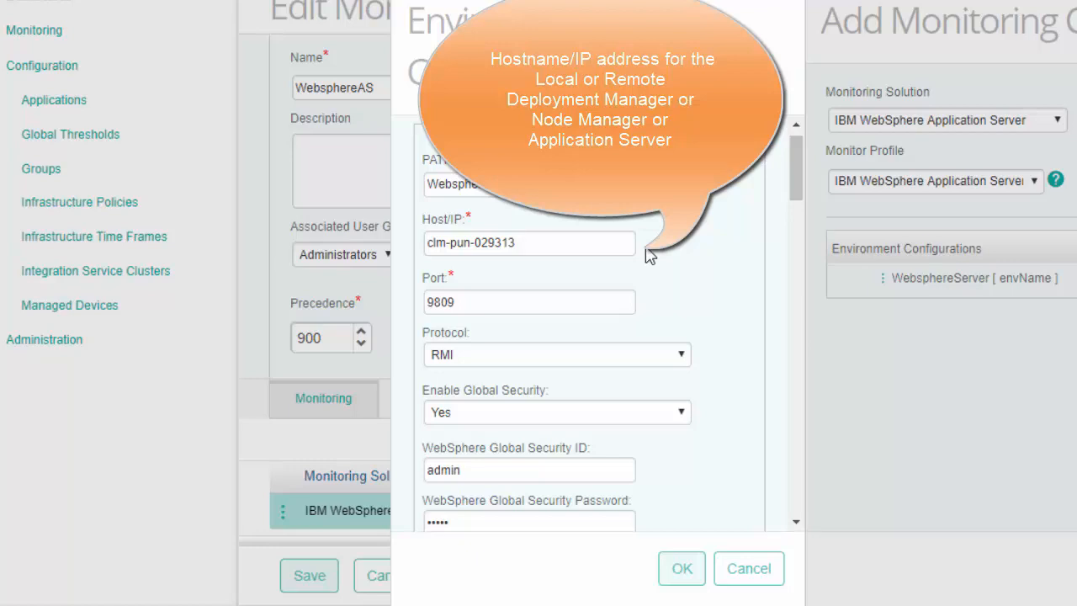
mouse_move(647, 306)
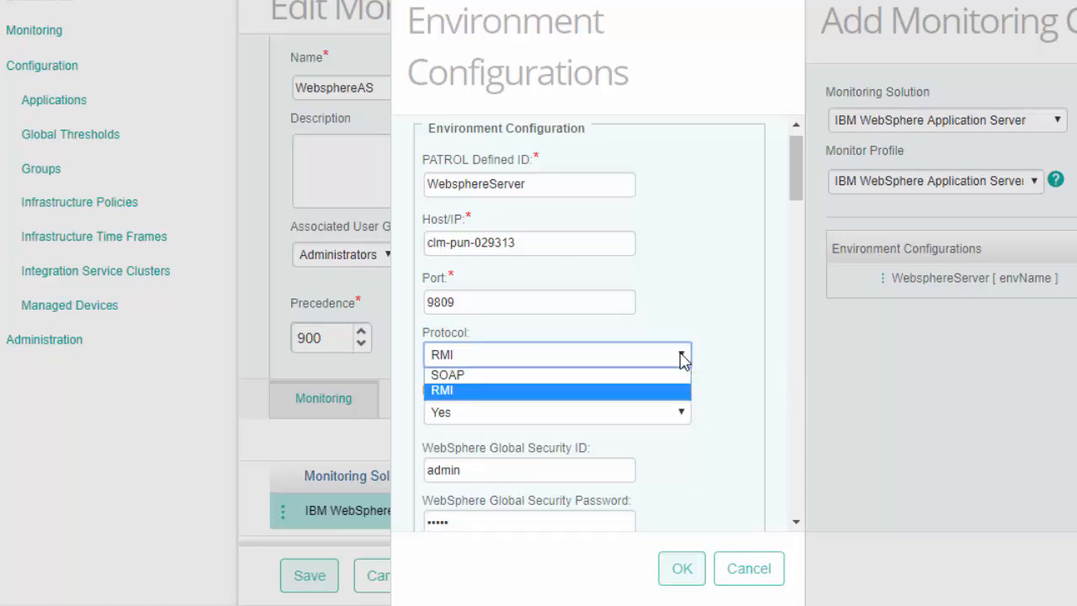
Step: Keep RMI as the protocol for host clm-pun-029313, port 9809, with global security for admin
click(442, 390)
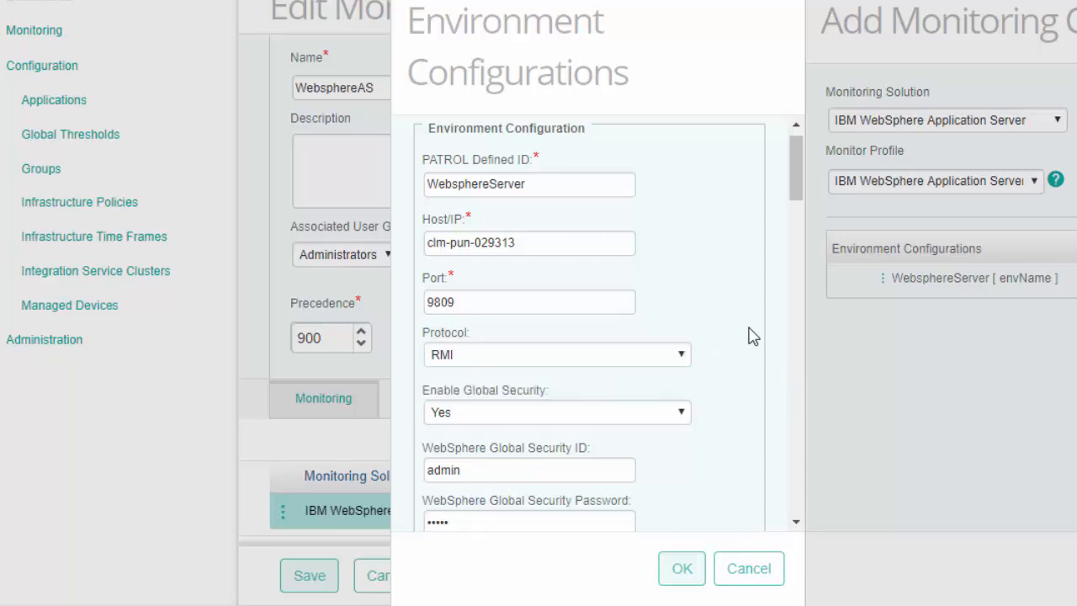
mouse_move(676, 420)
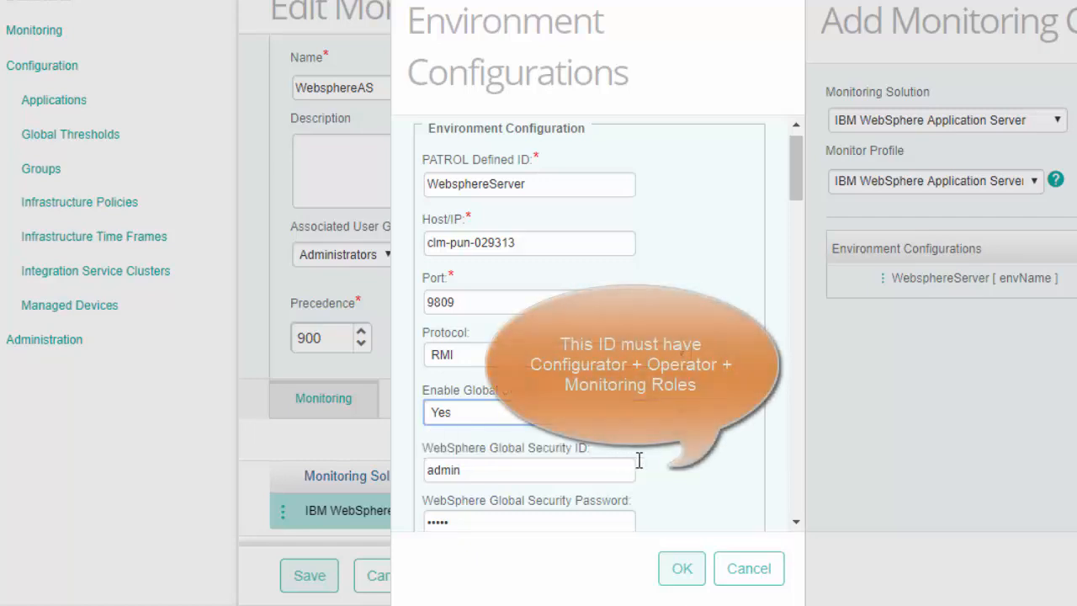
mouse_move(655, 467)
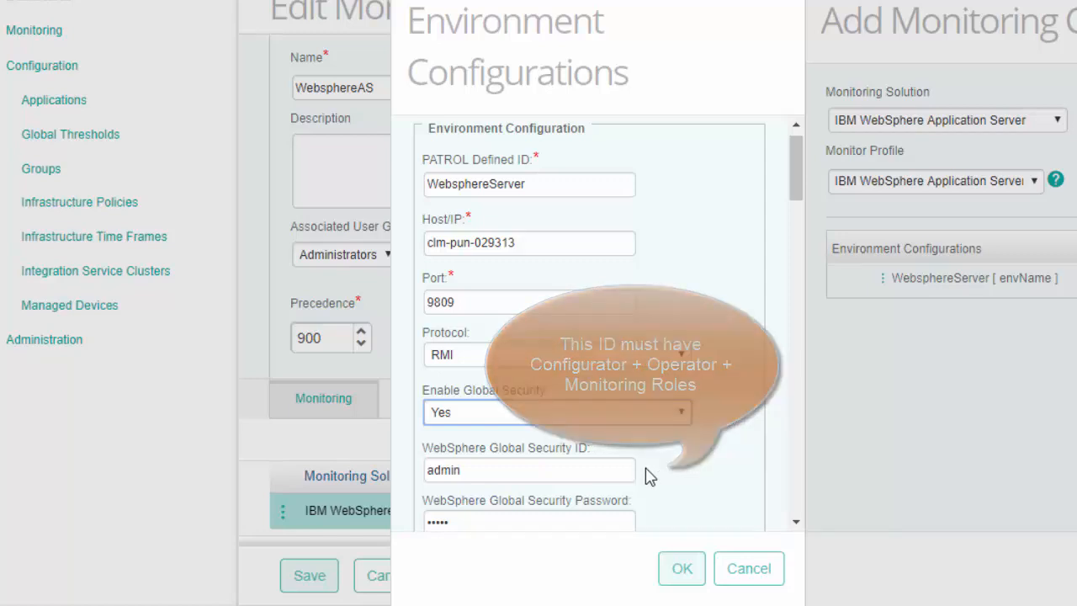
mouse_move(647, 524)
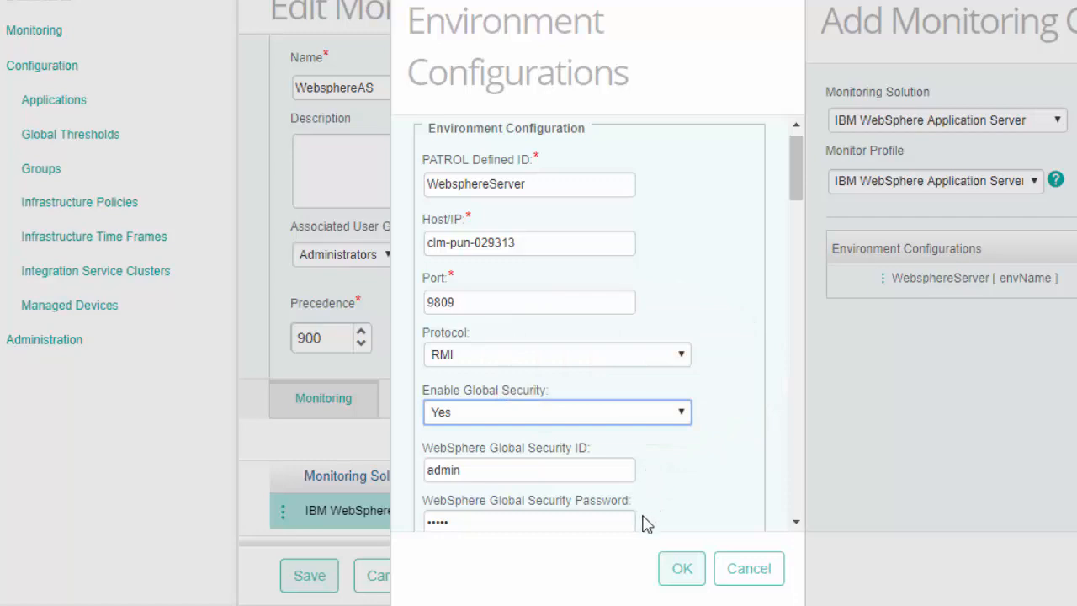
scroll(down, 3)
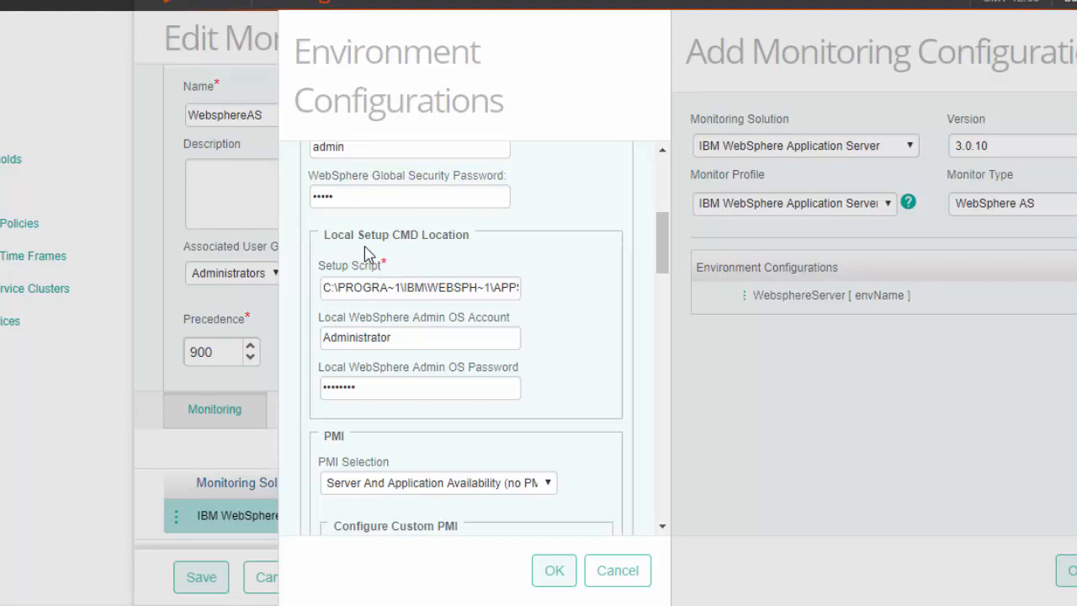
mouse_move(471, 255)
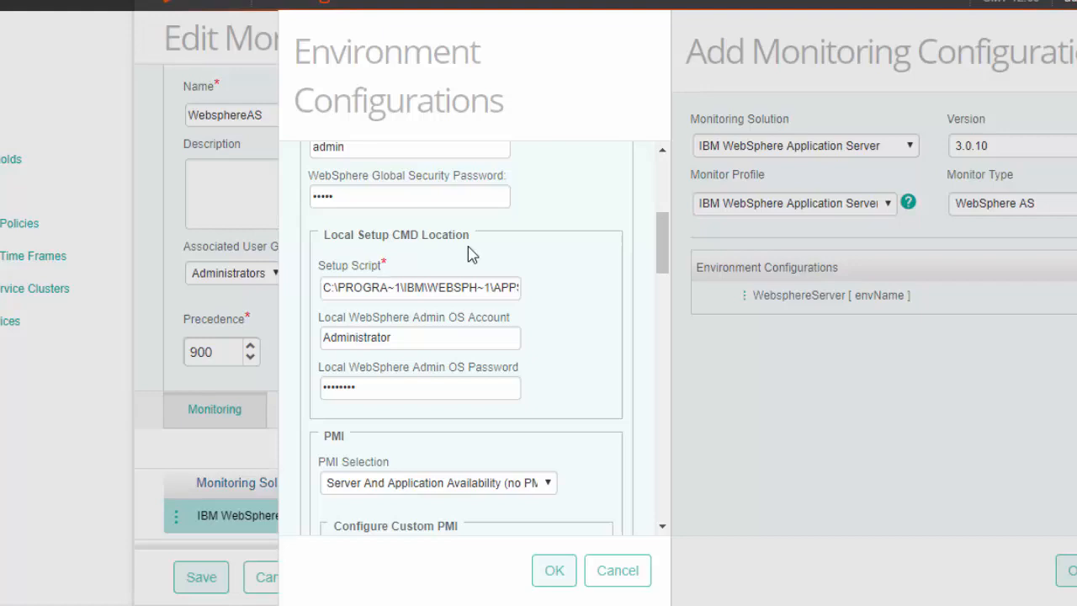
mouse_move(544, 296)
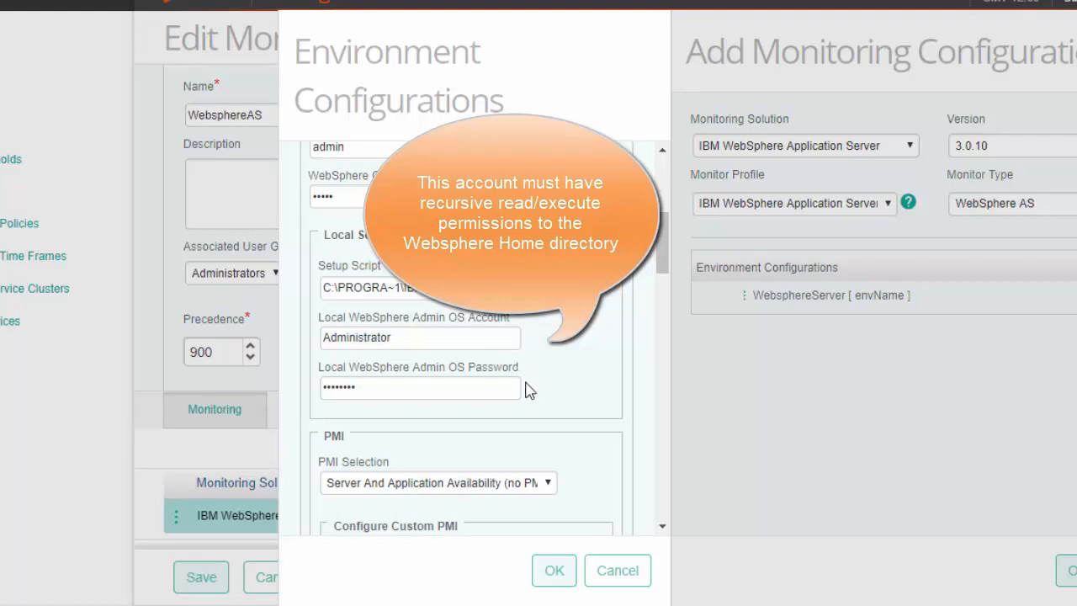
mouse_move(531, 370)
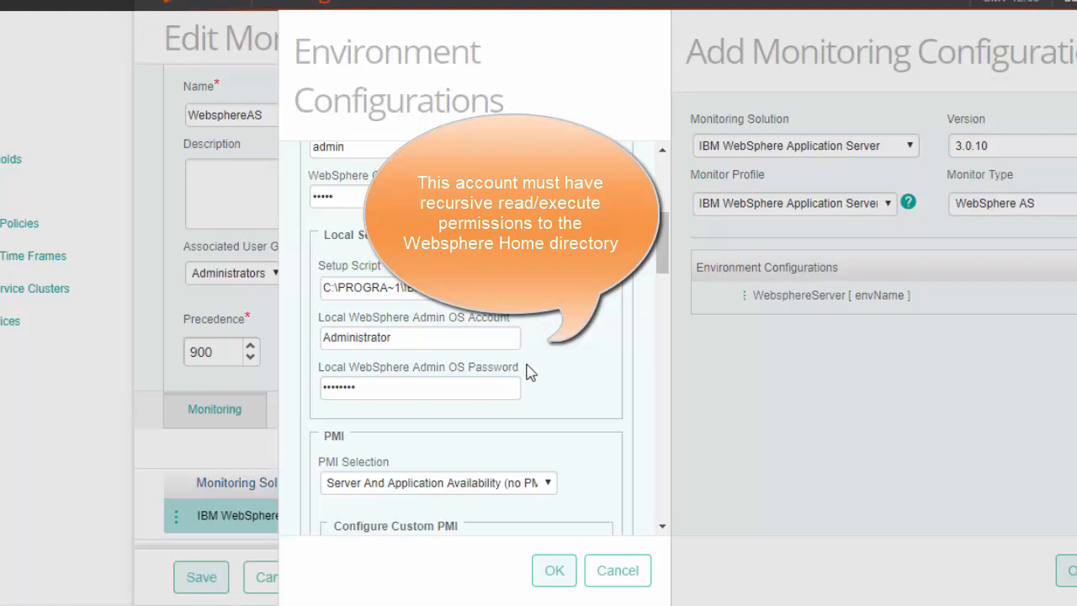
mouse_move(530, 366)
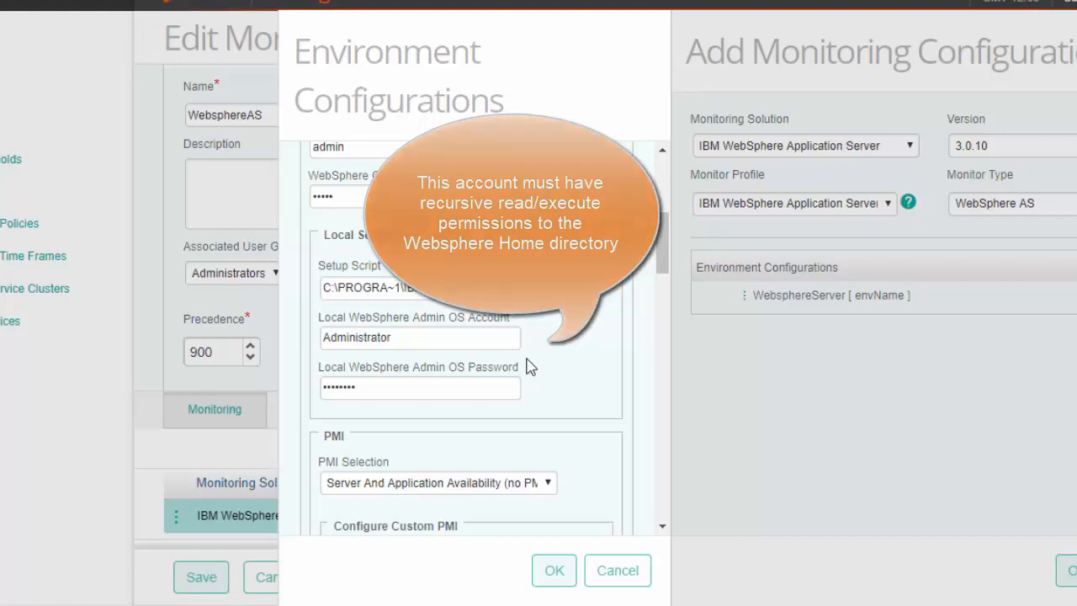
Step: Scroll down to the PMI section after entering the setup script path and Administrator account
scroll(down, 3)
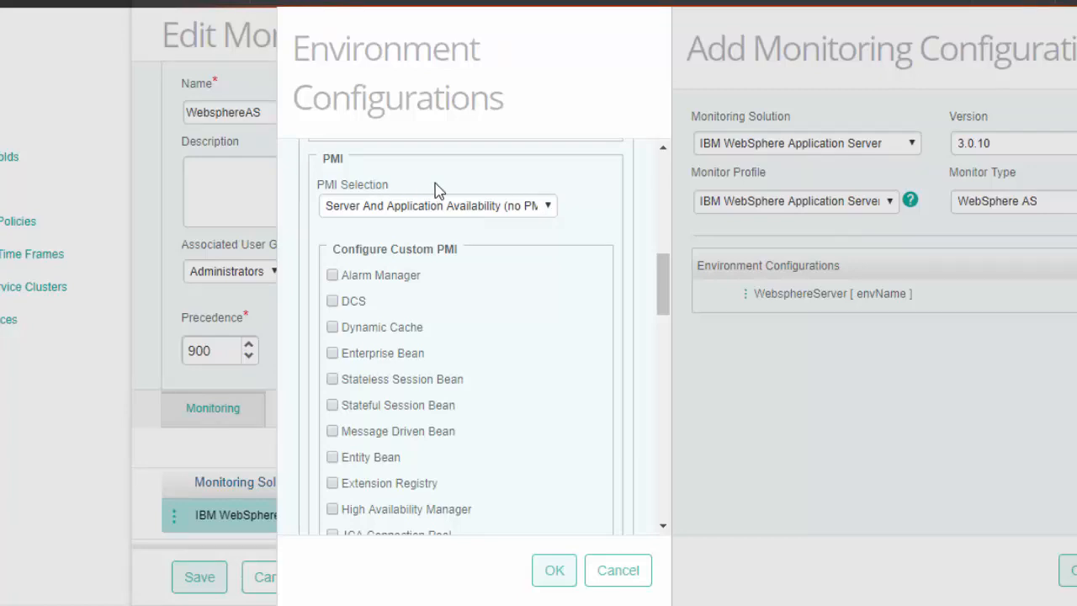
mouse_move(555, 217)
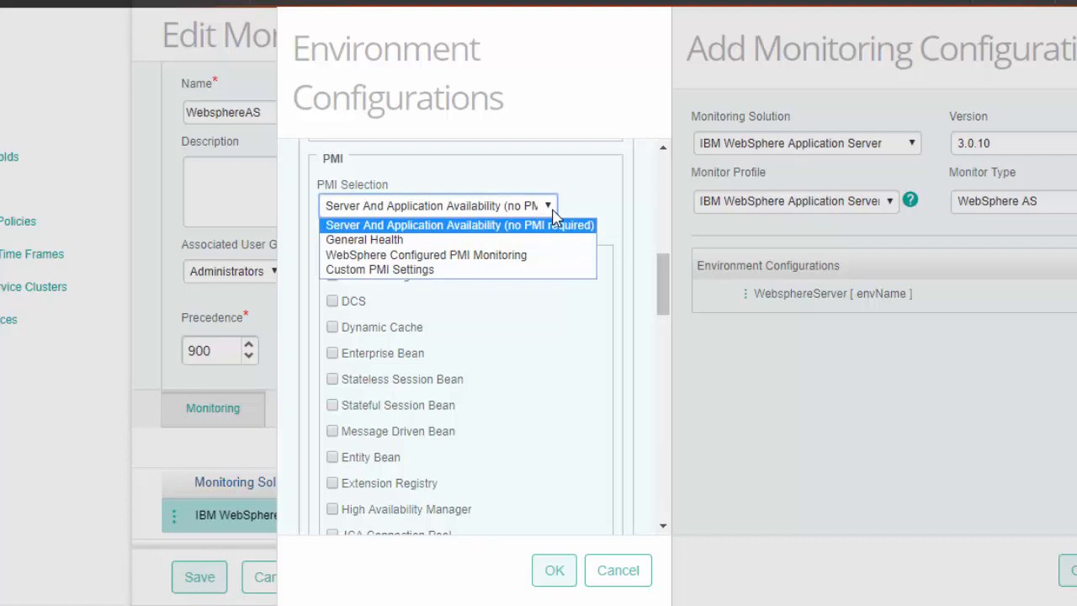
mouse_move(553, 227)
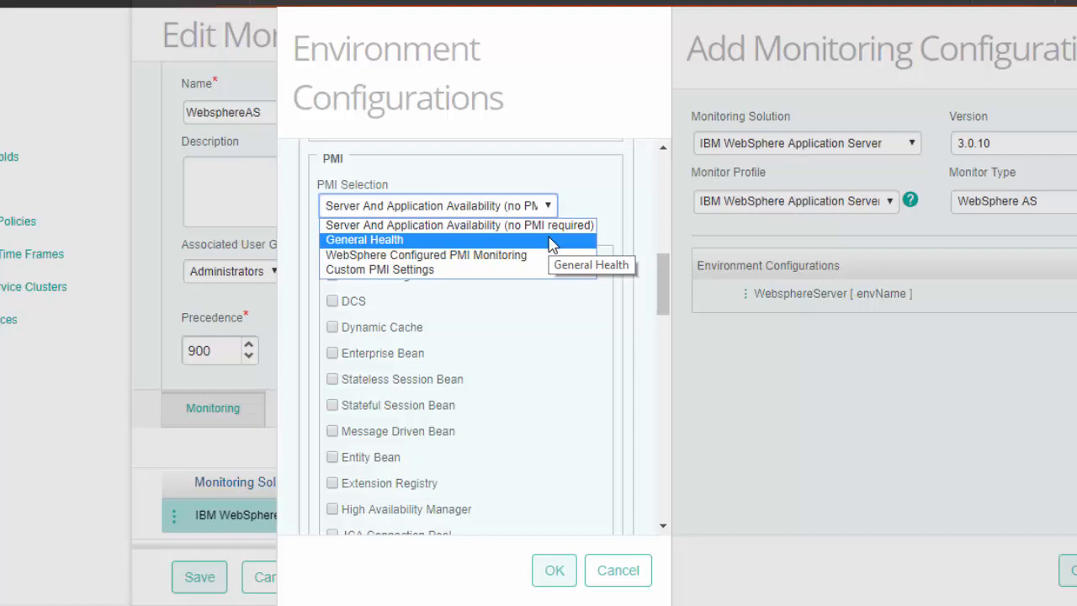
mouse_move(549, 254)
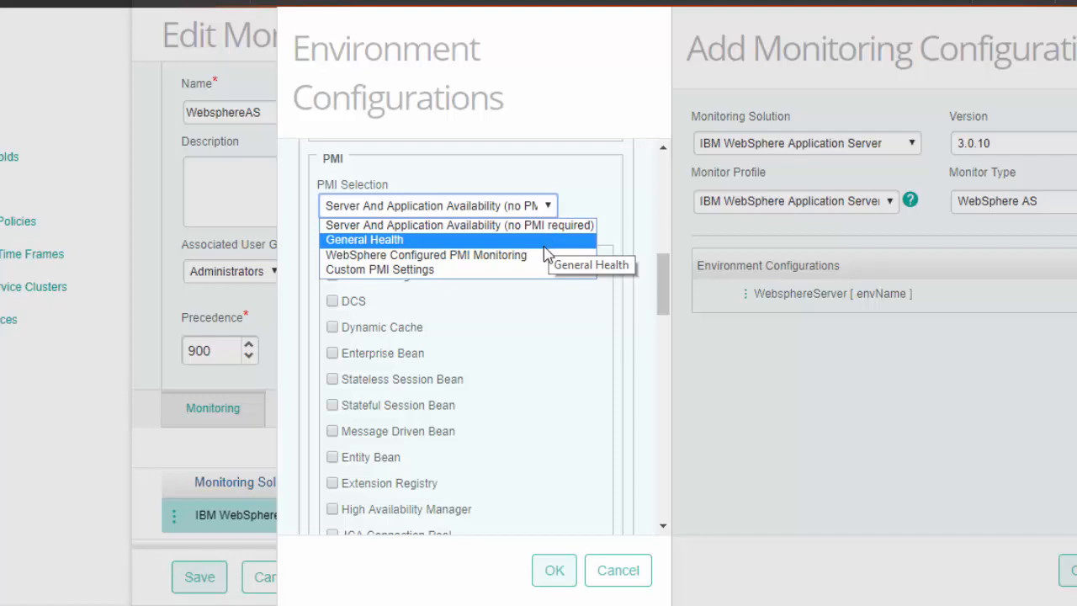
mouse_move(546, 257)
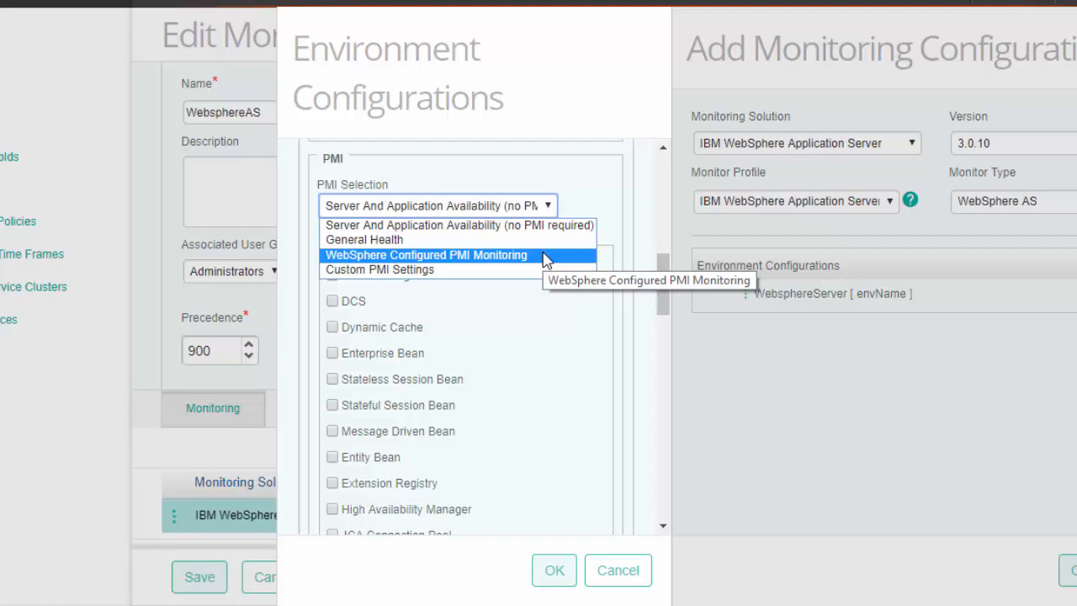
mouse_move(541, 276)
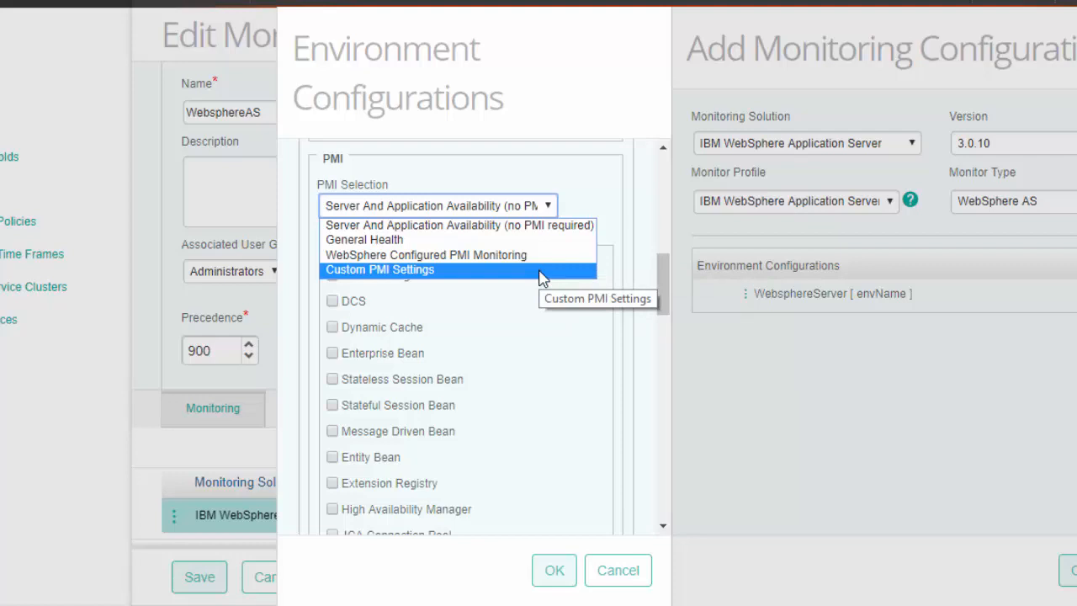
Step: Select Custom PMI Settings in PMI Selection and scroll to KM Administration settings
click(380, 269)
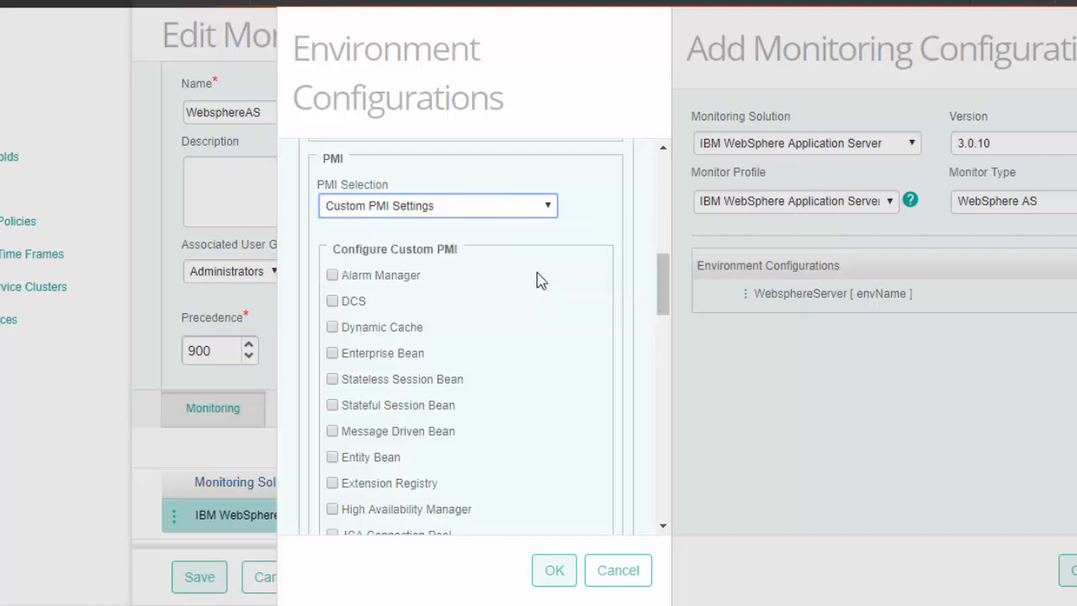
mouse_move(540, 278)
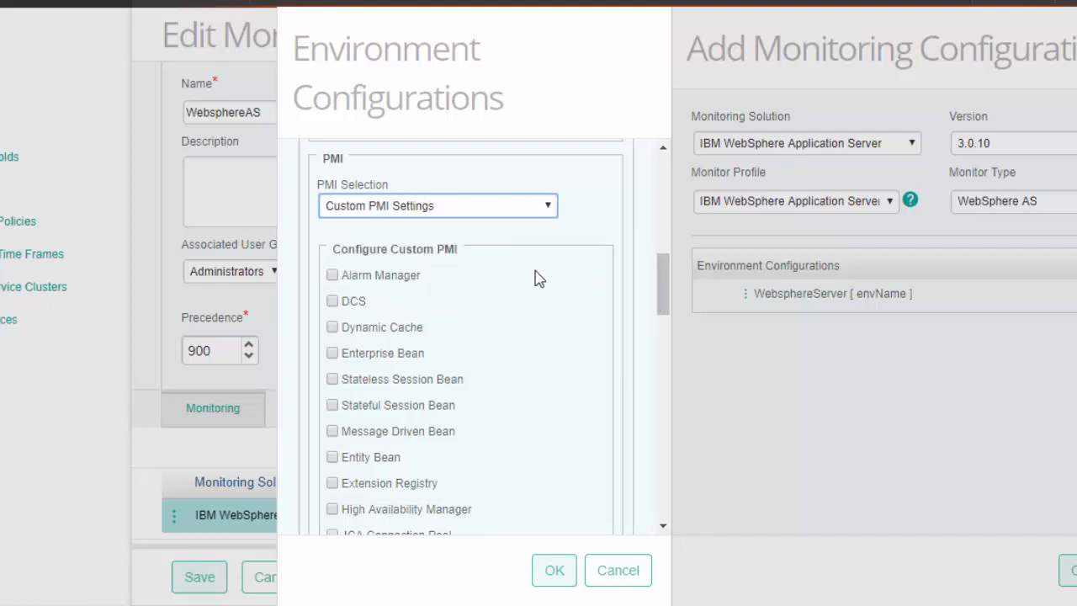
mouse_move(621, 279)
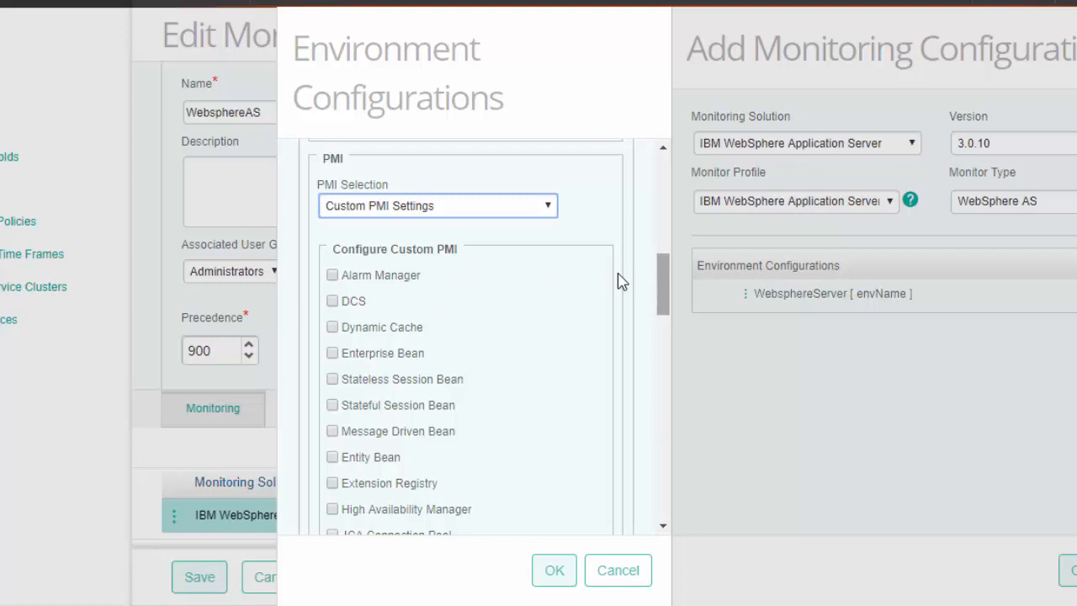
scroll(down, 3)
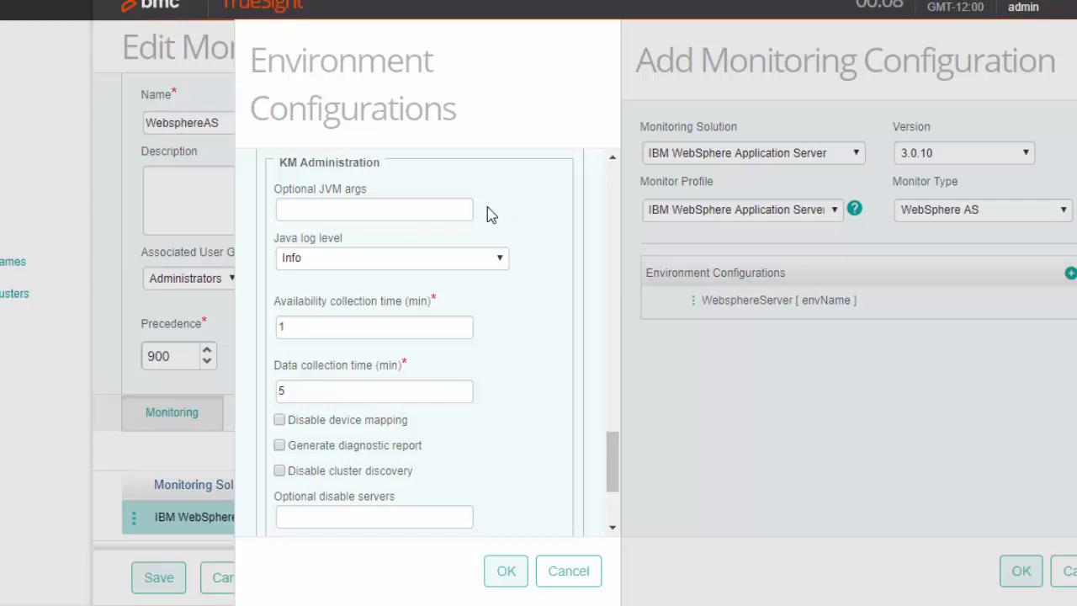
click(392, 258)
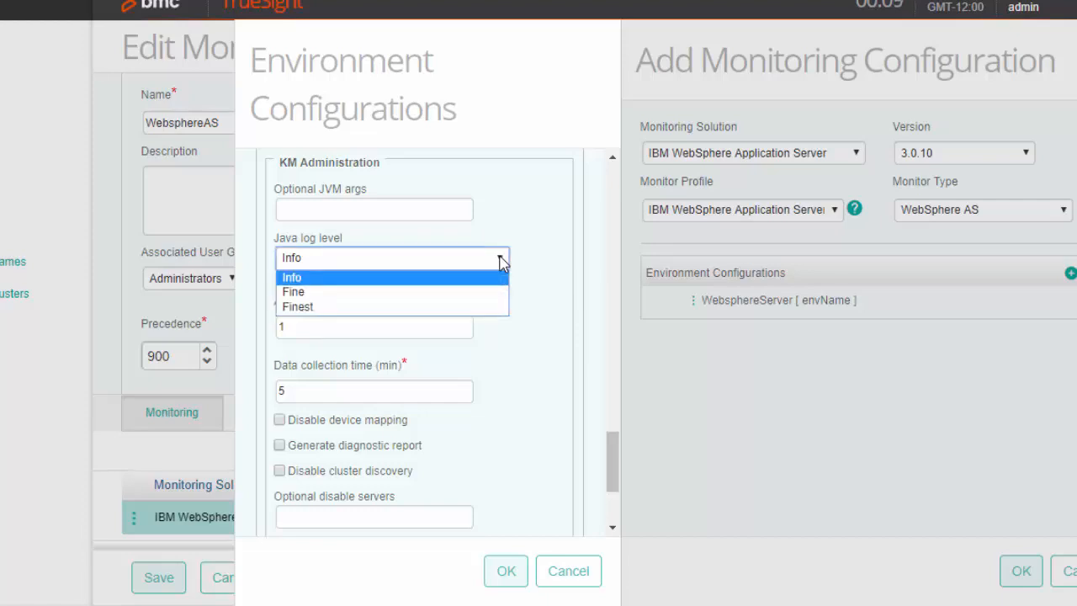
mouse_move(501, 282)
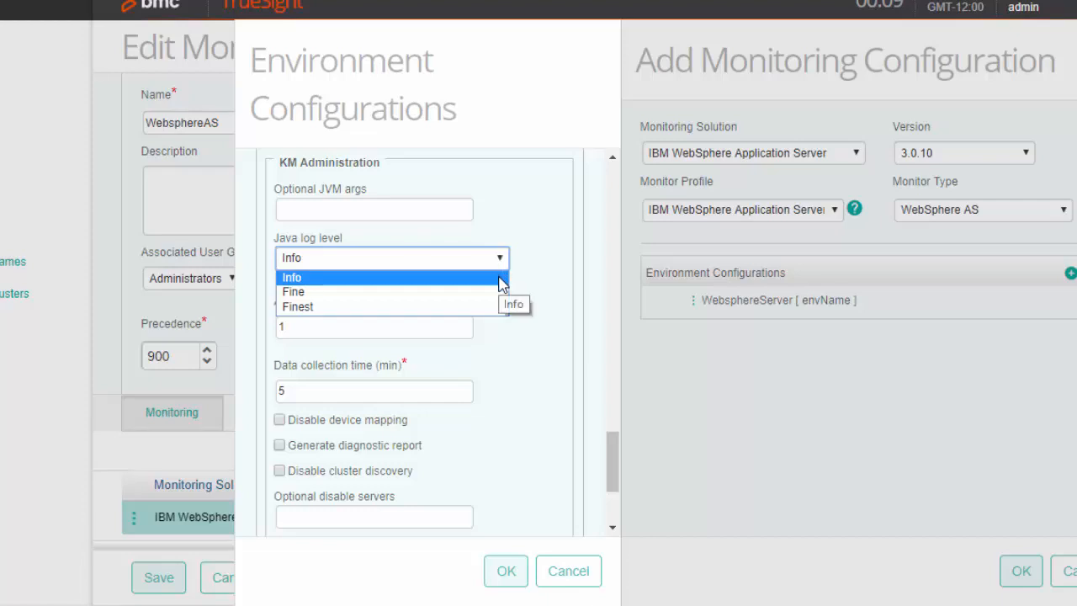
click(291, 277)
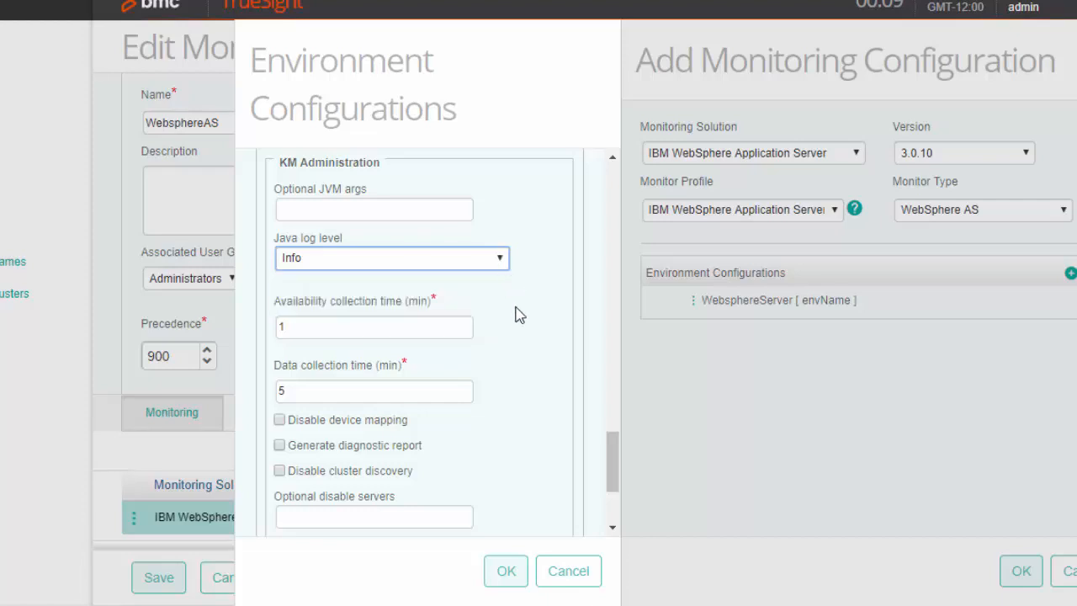
mouse_move(486, 373)
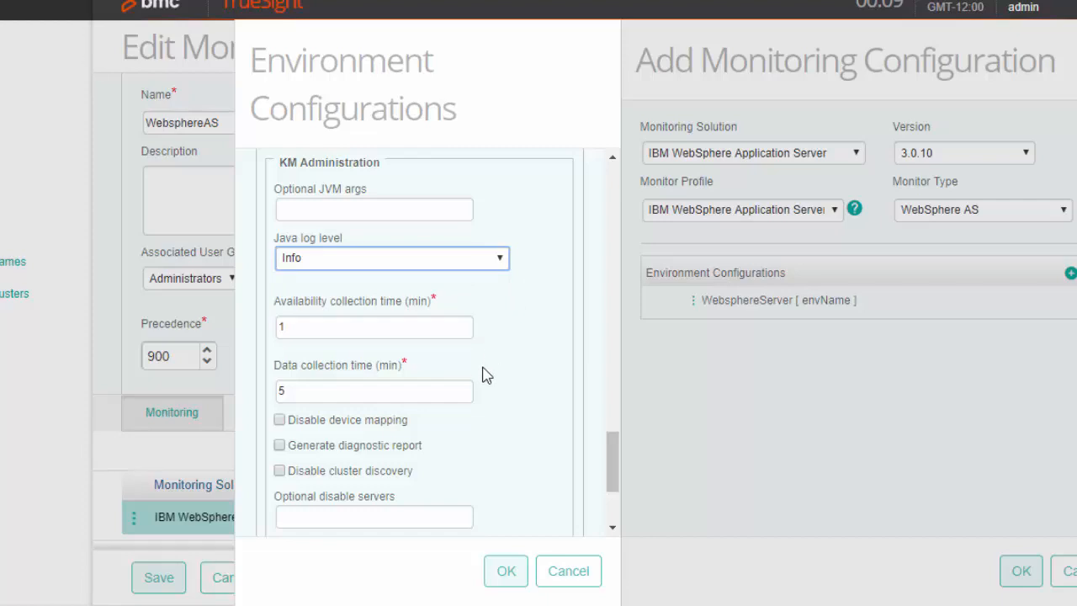
mouse_move(487, 389)
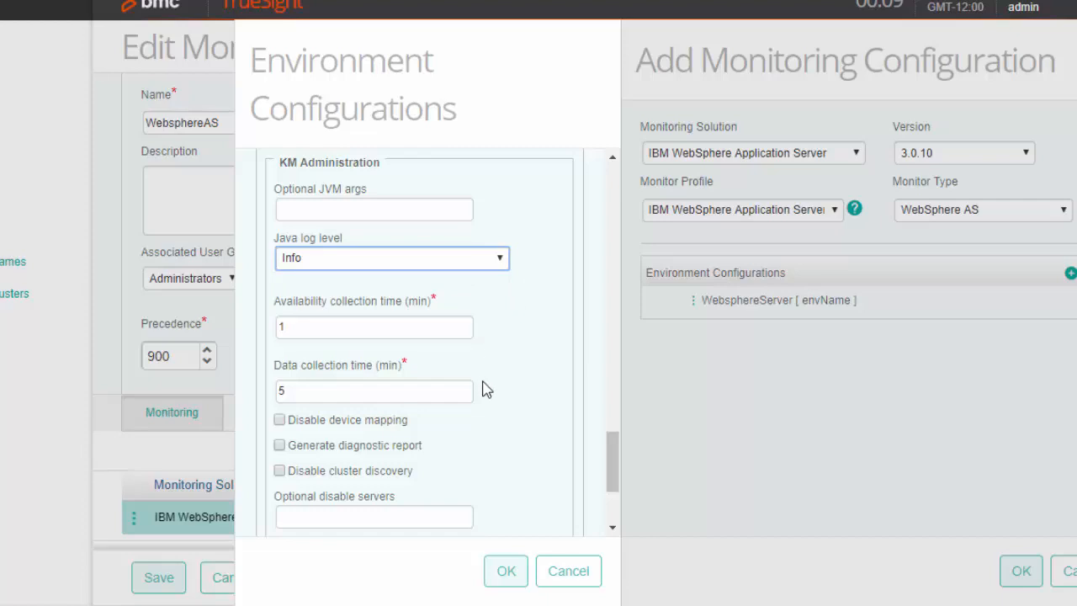
mouse_move(490, 360)
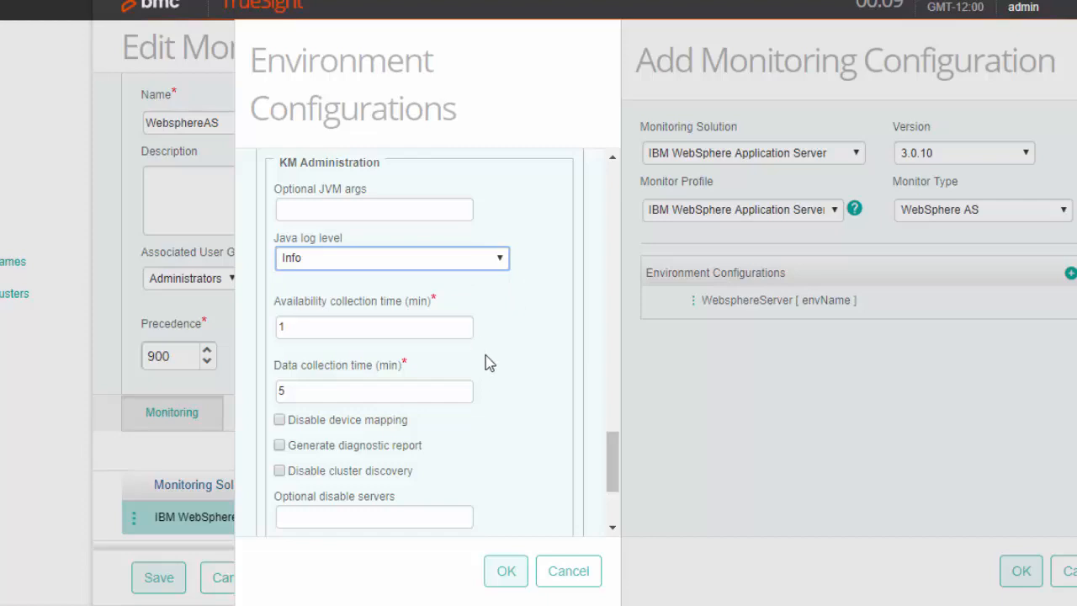
mouse_move(512, 374)
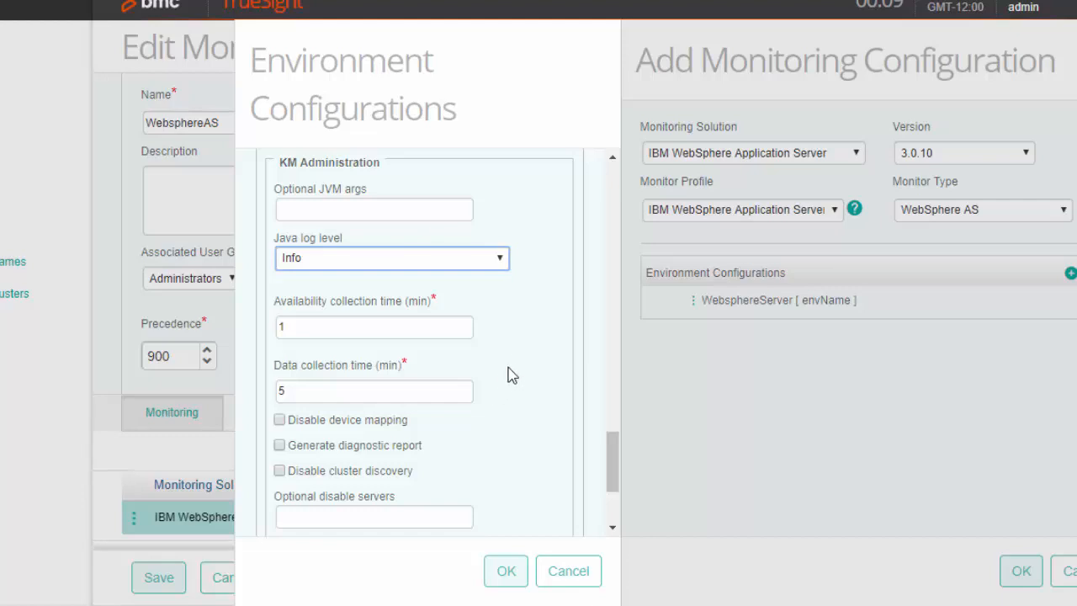
mouse_move(500, 391)
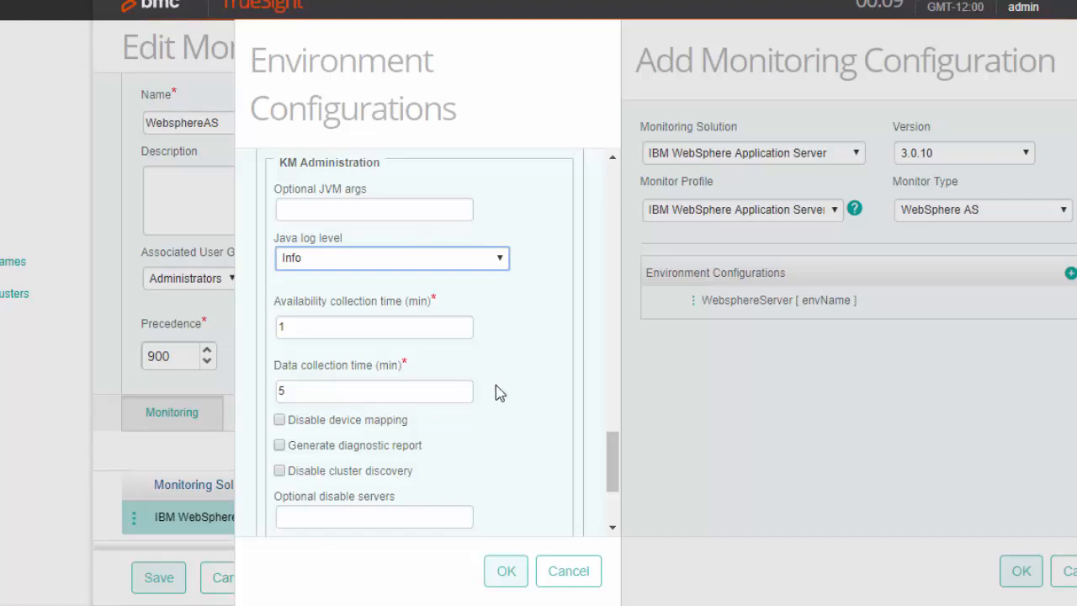
mouse_move(492, 386)
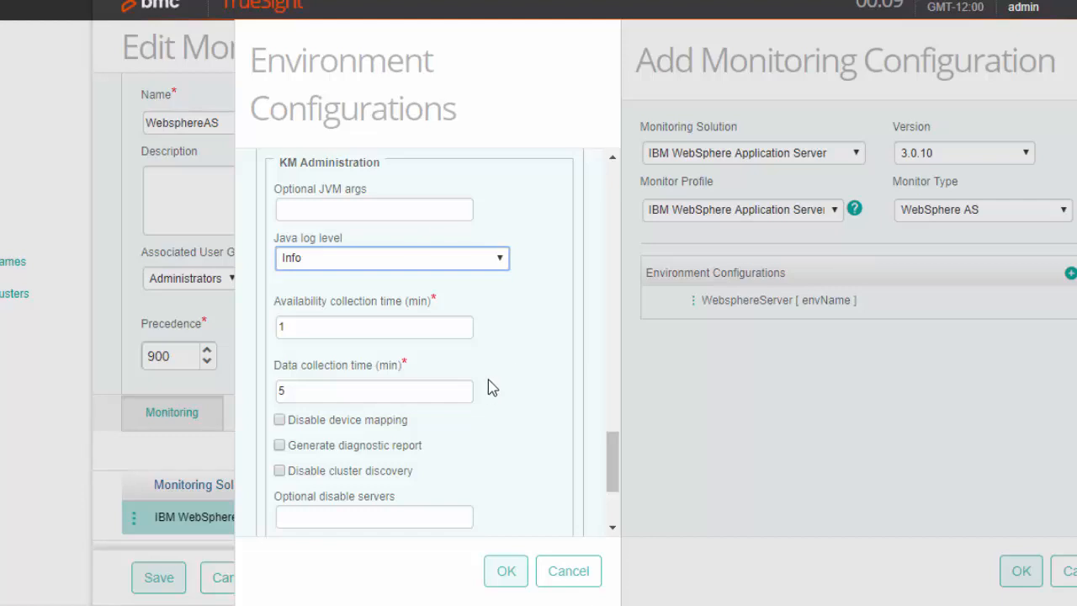
mouse_move(422, 425)
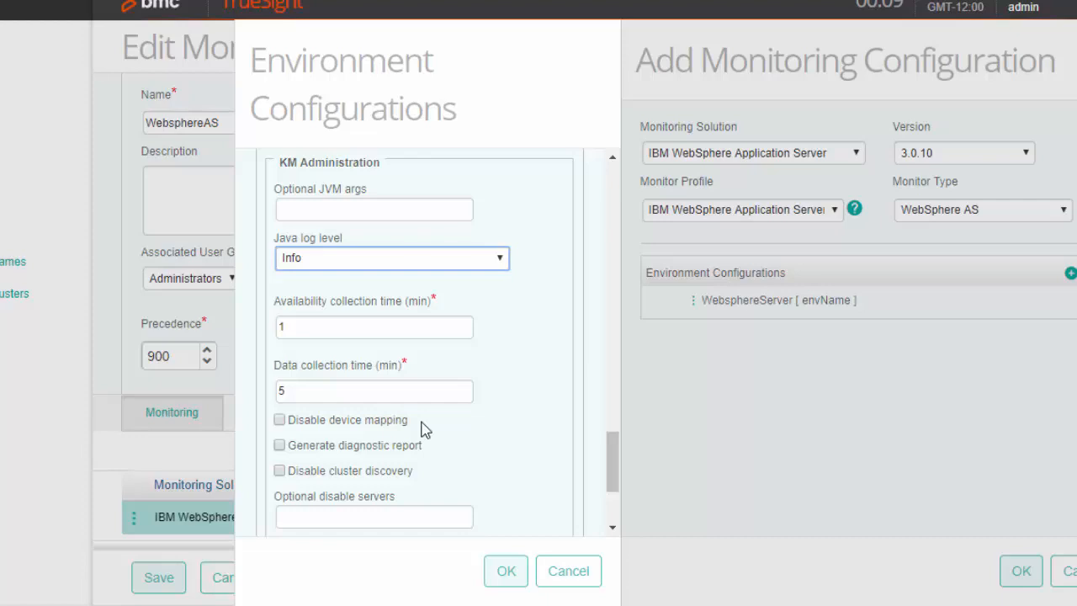
mouse_move(433, 454)
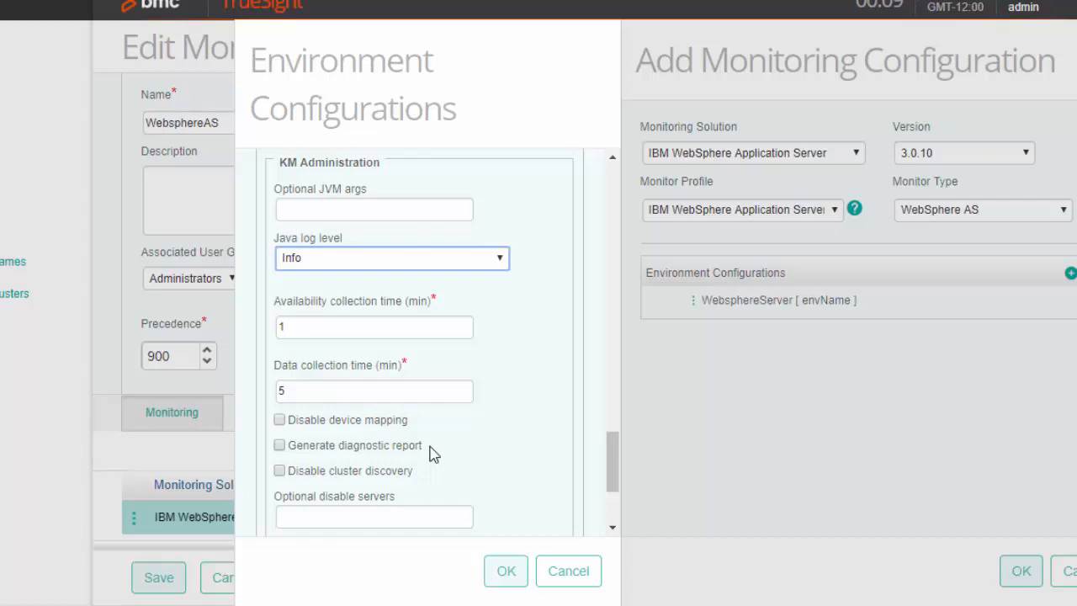
mouse_move(430, 477)
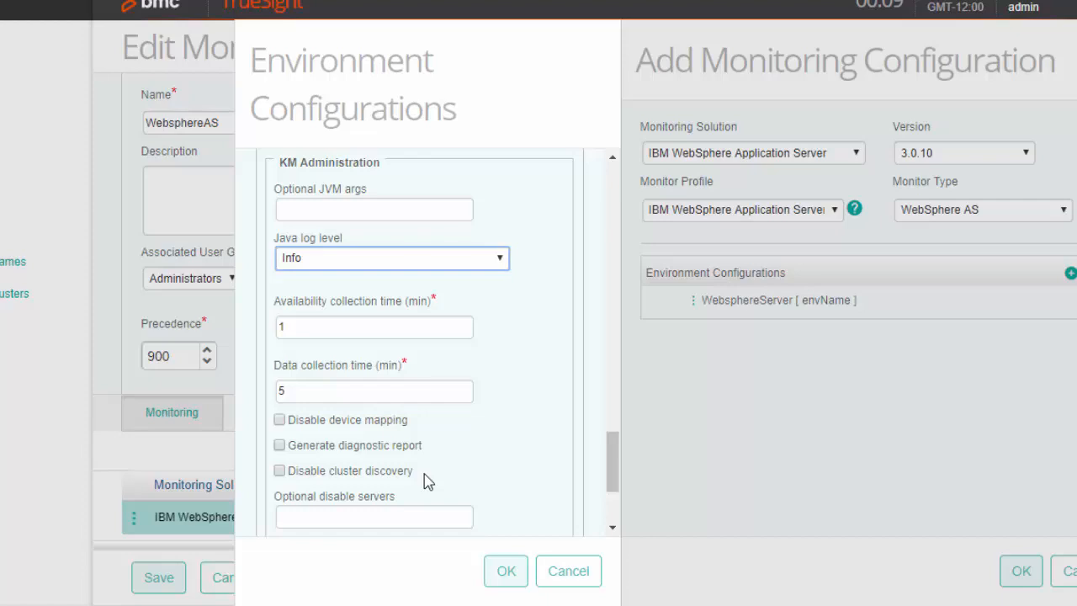
mouse_move(463, 482)
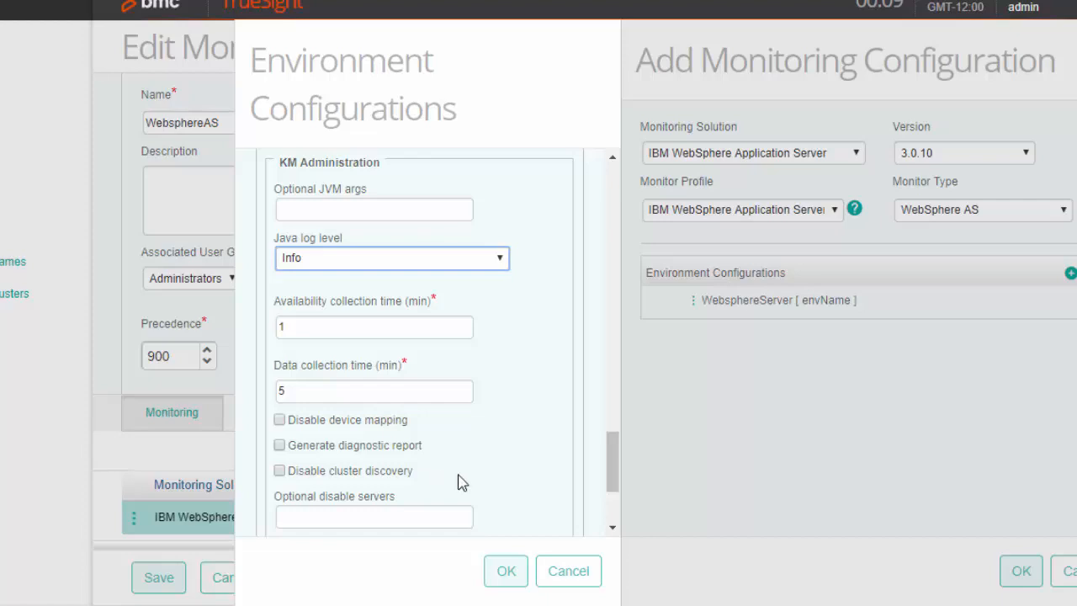
mouse_move(484, 520)
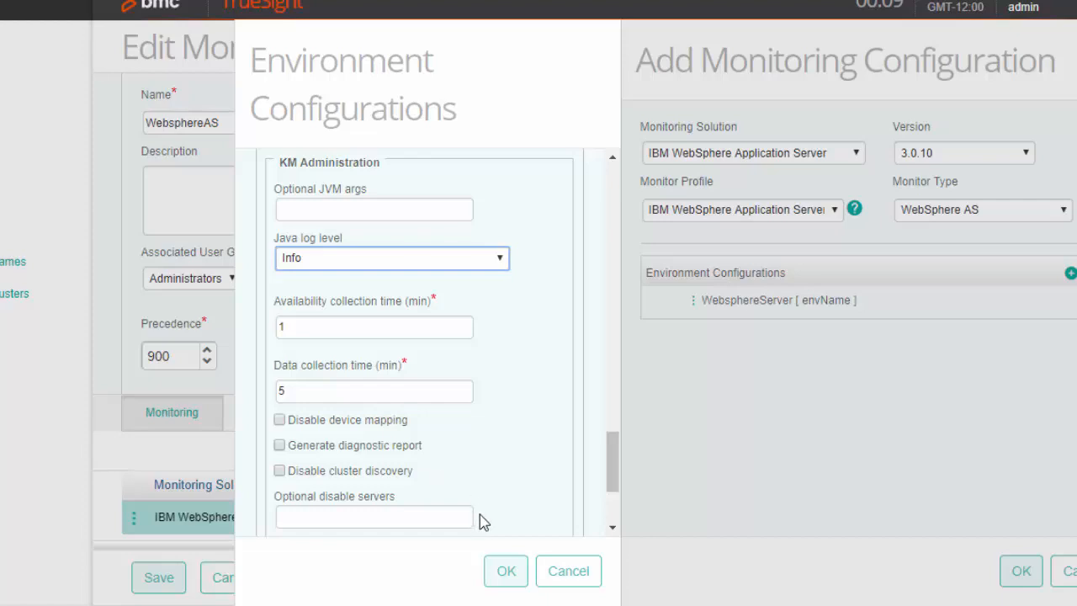